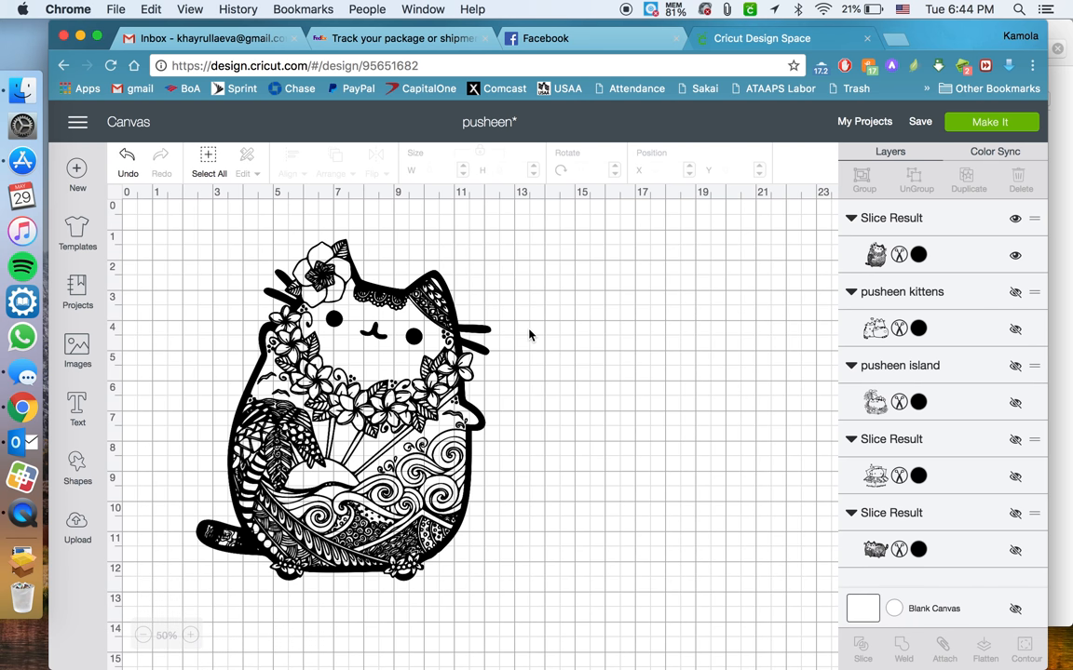
mouse_move(447, 287)
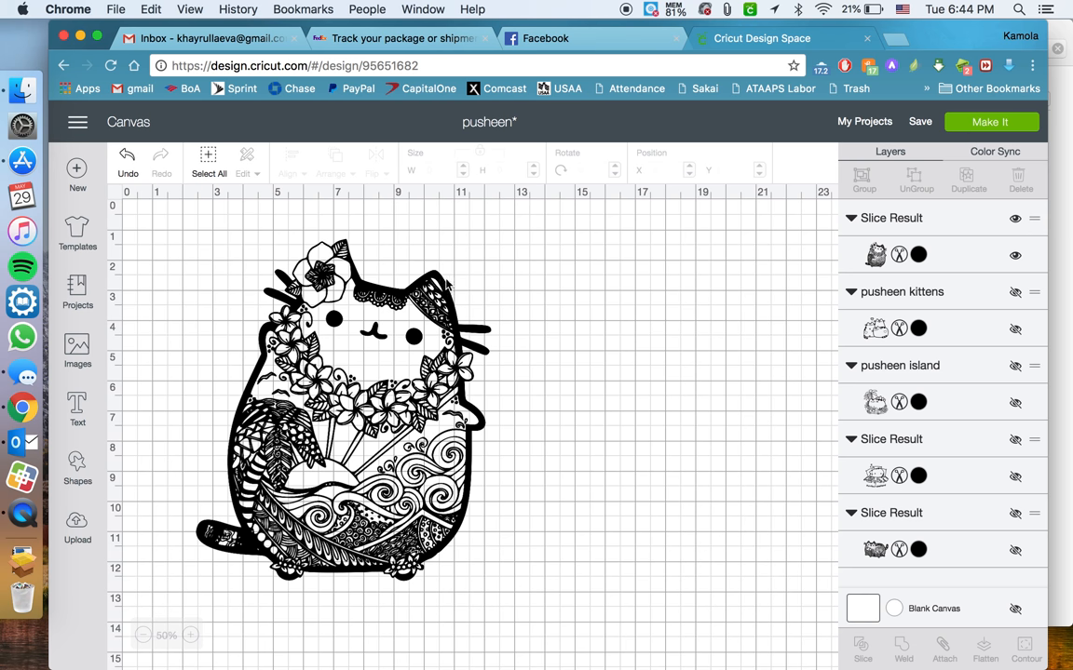
Select the Pusheen design and proceed to Make It for a 12×12 mat.
left_click(354, 400)
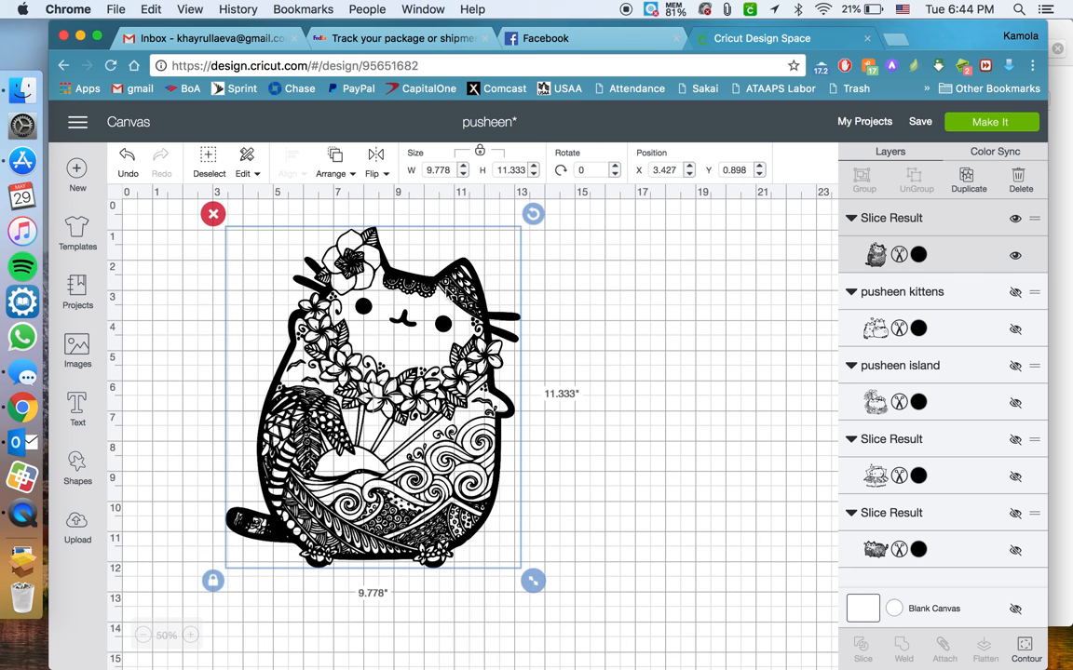
mouse_move(603, 311)
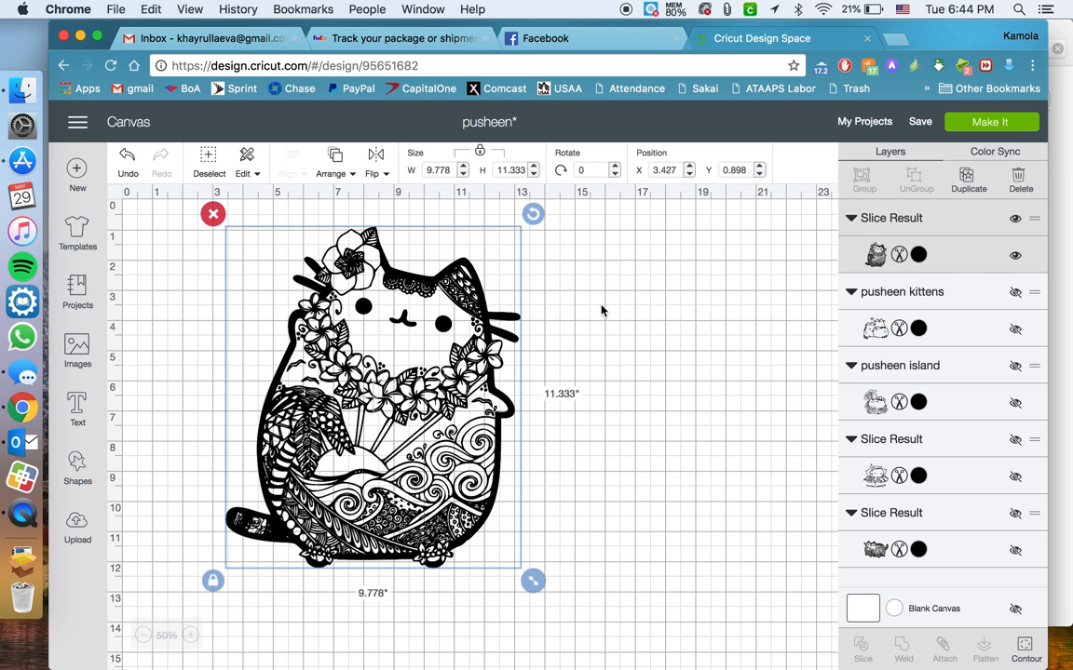
left_click(991, 123)
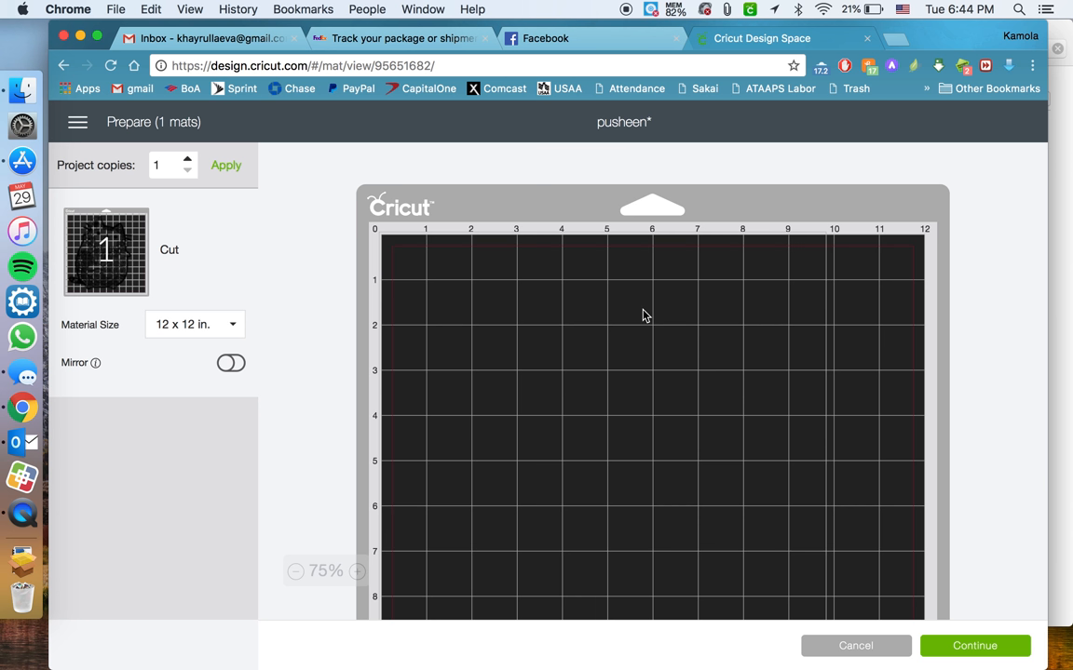
Start Save As from the mat preview's browser context menu.
right_click(592, 320)
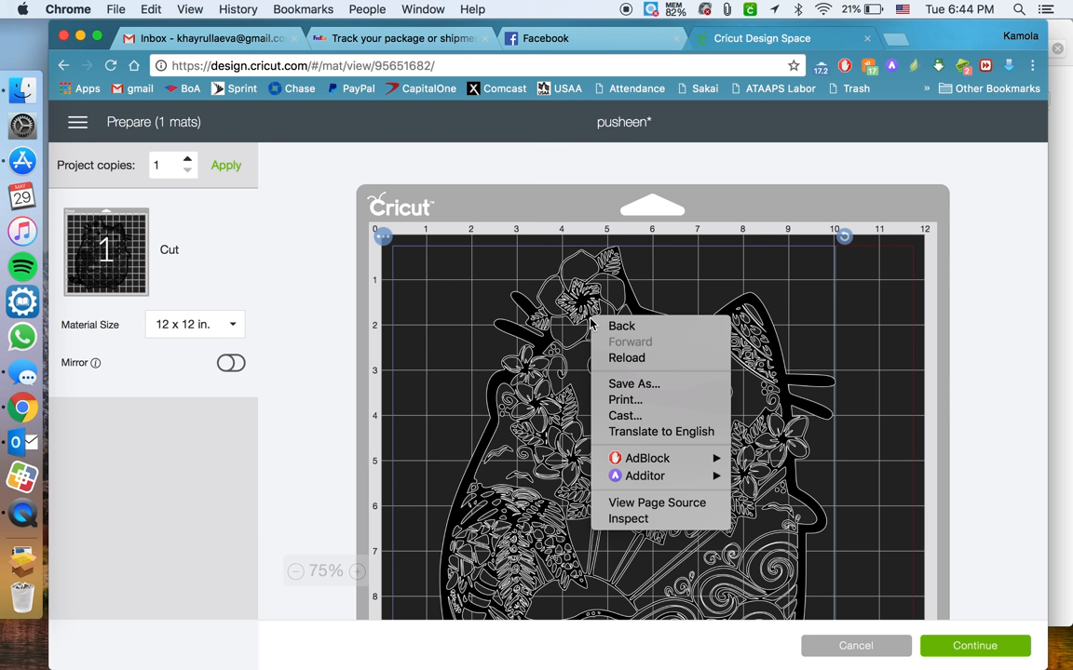
mouse_move(616, 376)
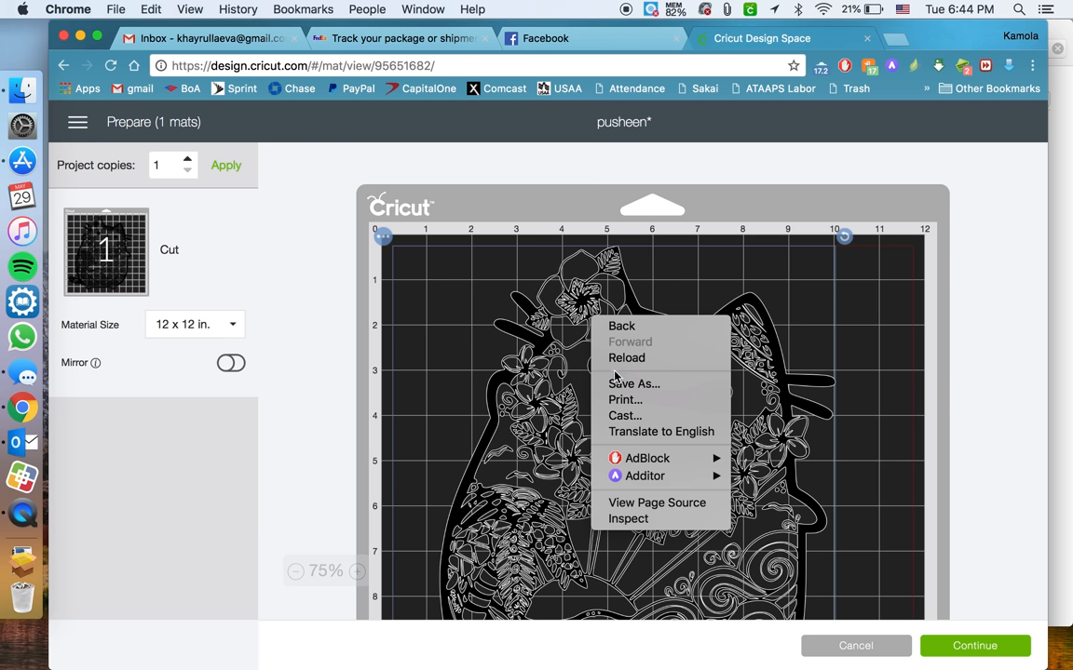
left_click(633, 383)
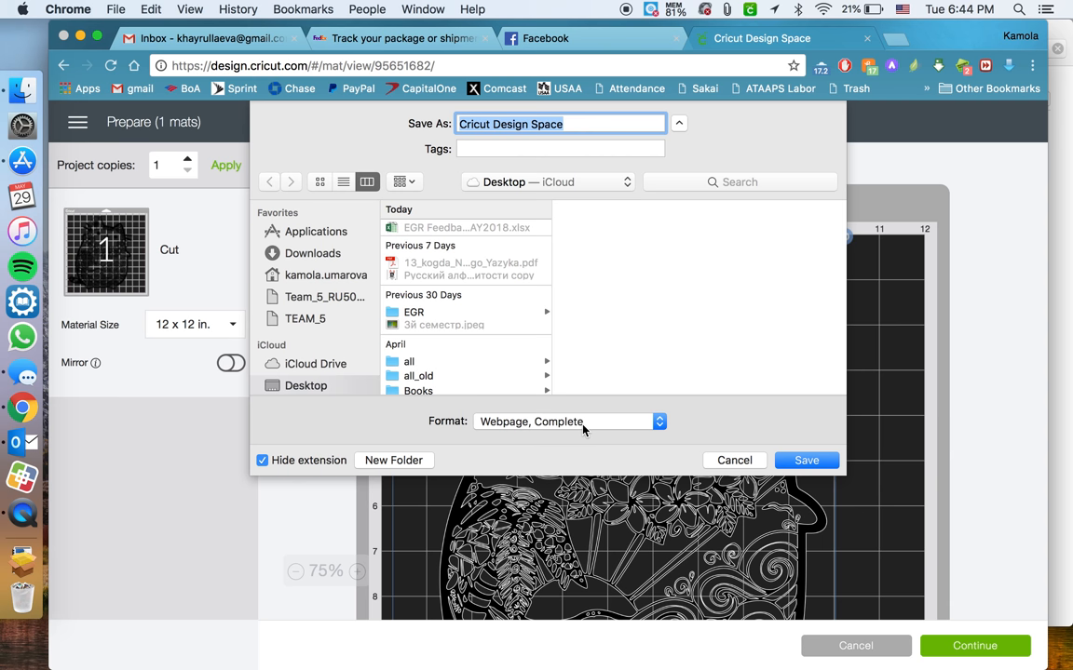
mouse_move(544, 432)
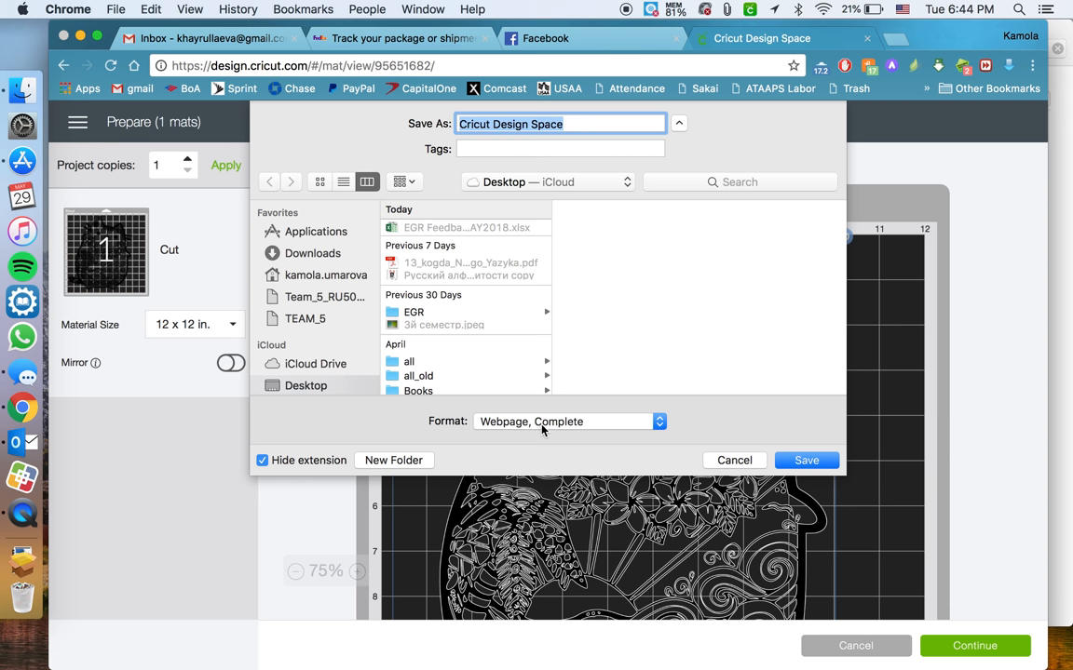
Save the mat page to the Desktop in Webpage, Complete format.
left_click(568, 421)
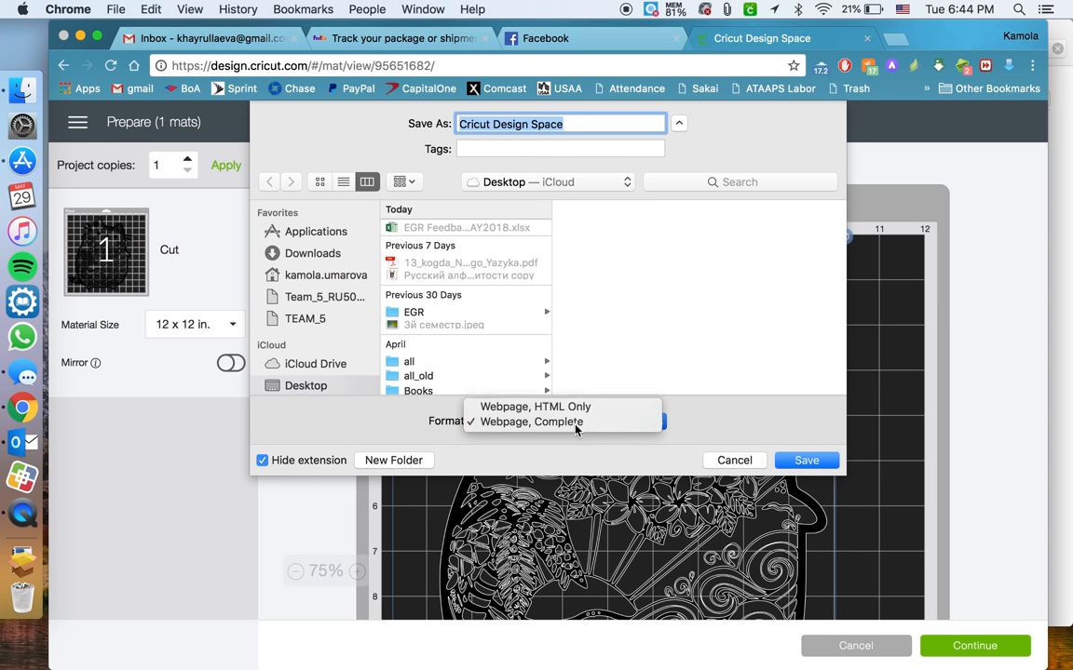
left_click(531, 421)
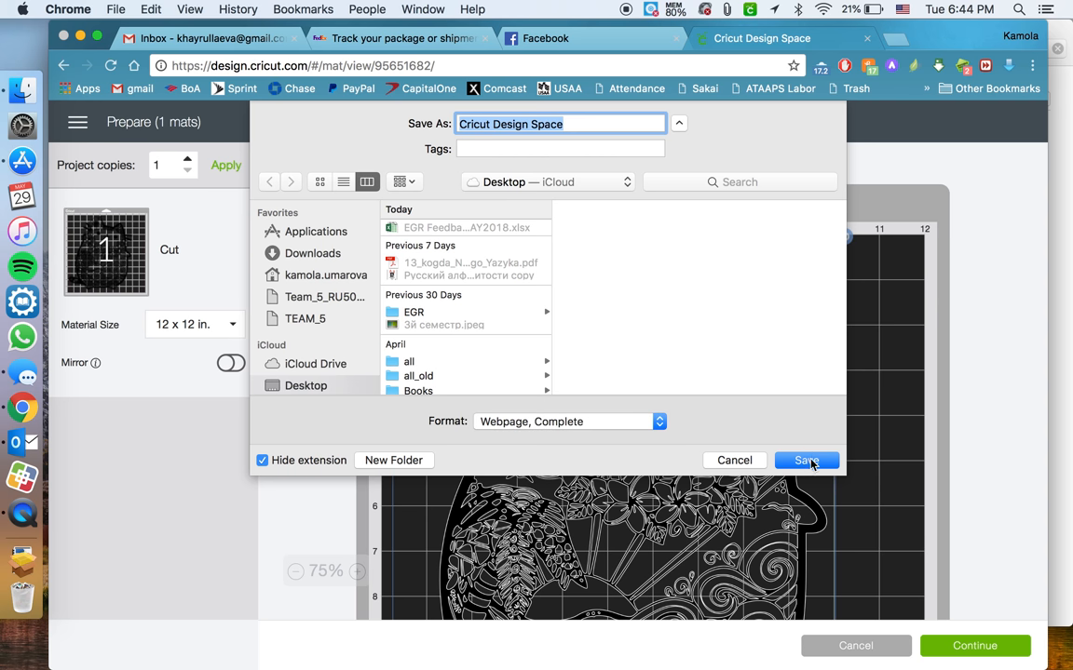
left_click(805, 460)
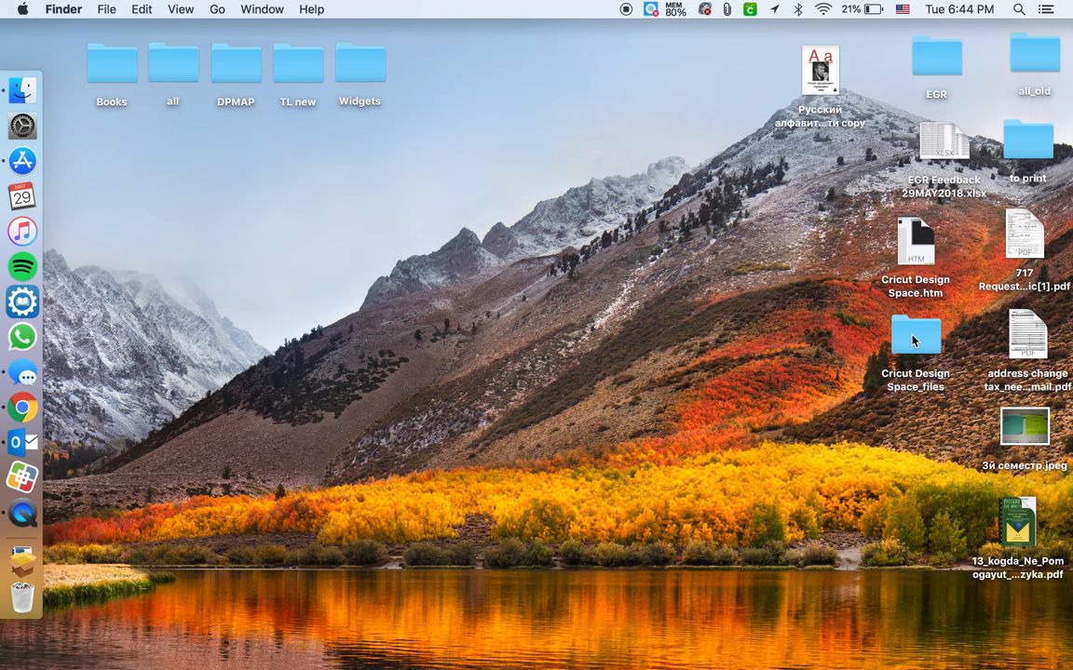
Open the previewn file inside the Cricut Design Space_files folder on the Desktop.
double_click(914, 335)
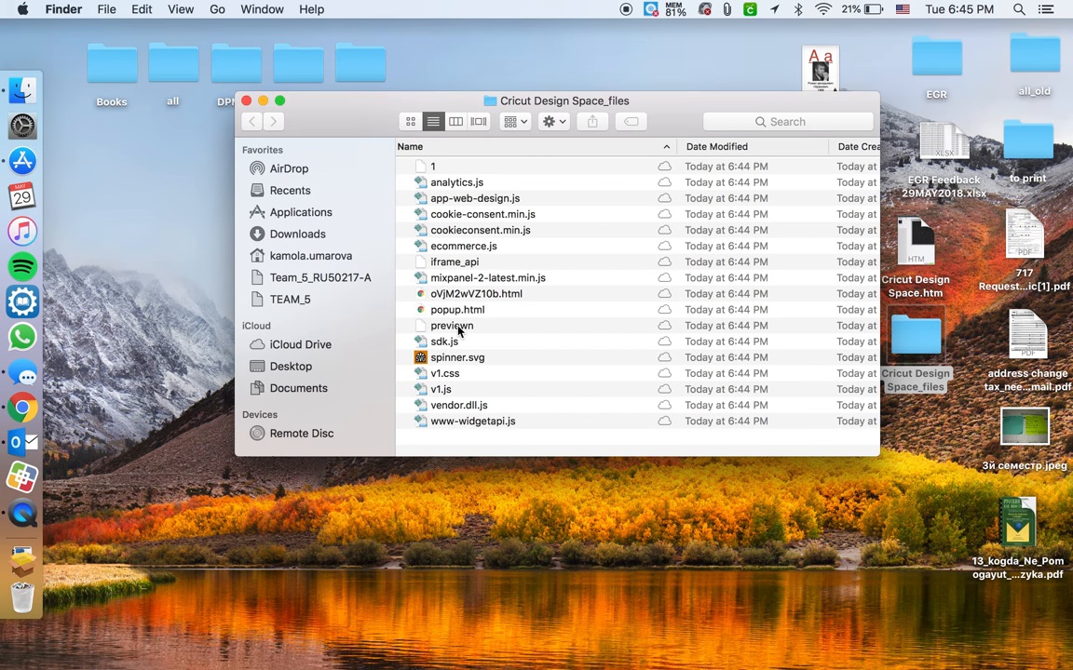
left_click(451, 324)
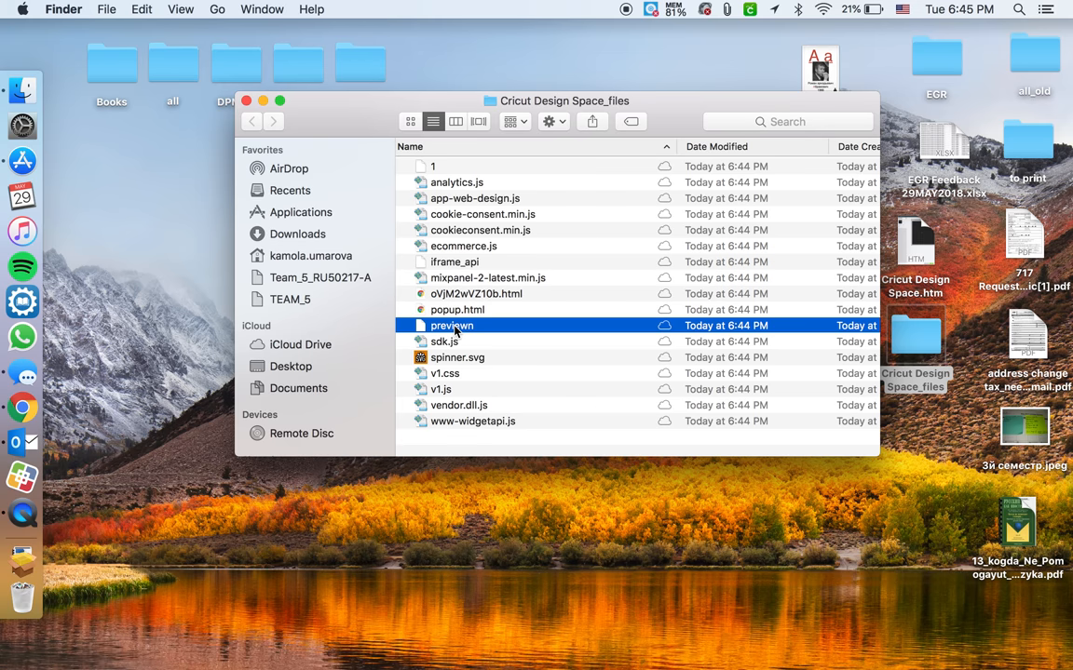
double_click(450, 324)
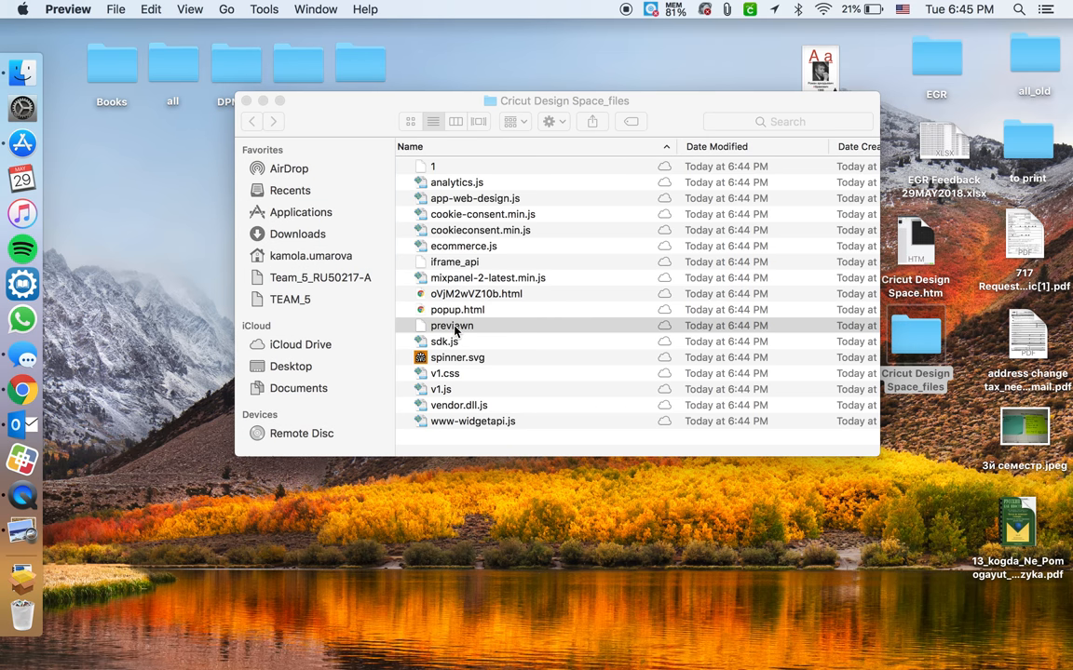
View the previewn Pusheen line-art in Preview and reach its File menu.
double_click(450, 324)
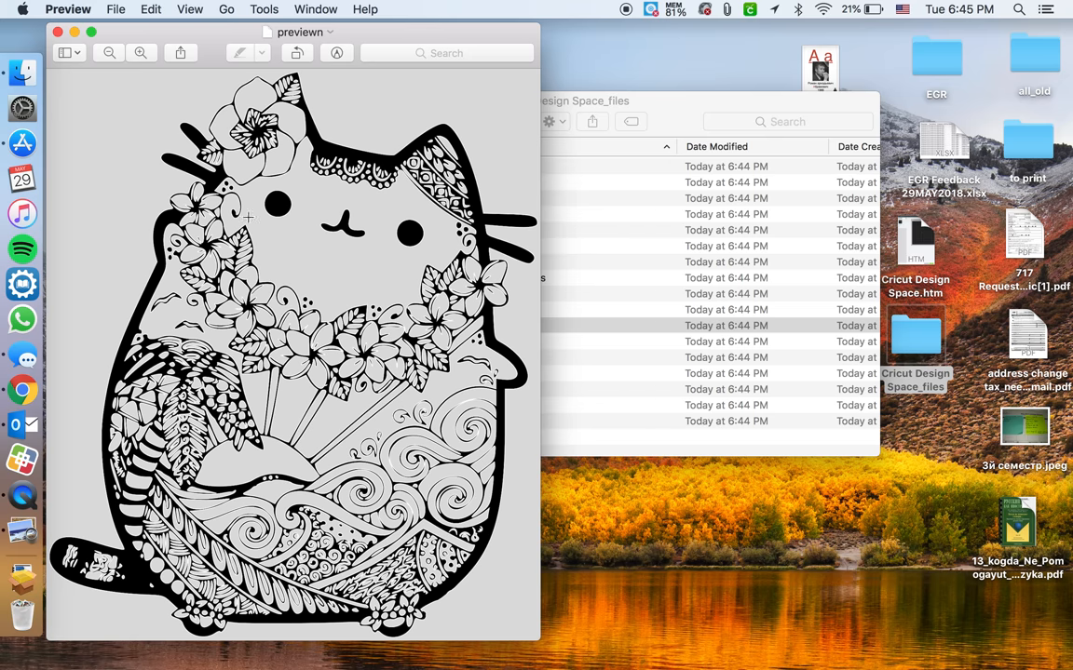
left_click(115, 9)
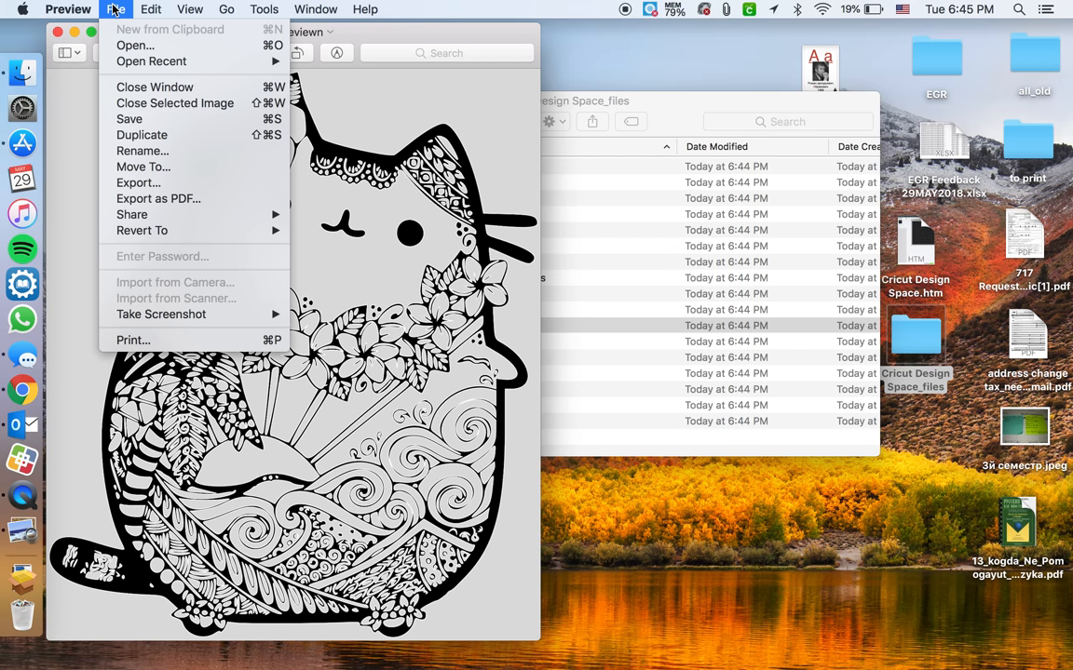
mouse_move(141, 134)
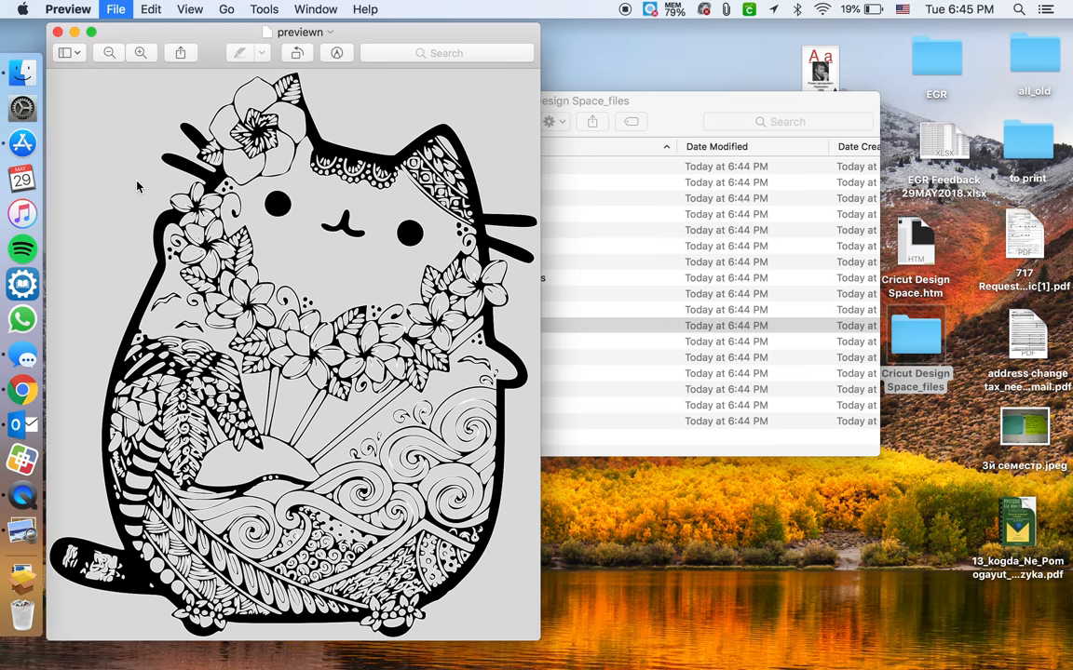
Export the image as a PNG named pusheen to the Desktop.
left_click(115, 9)
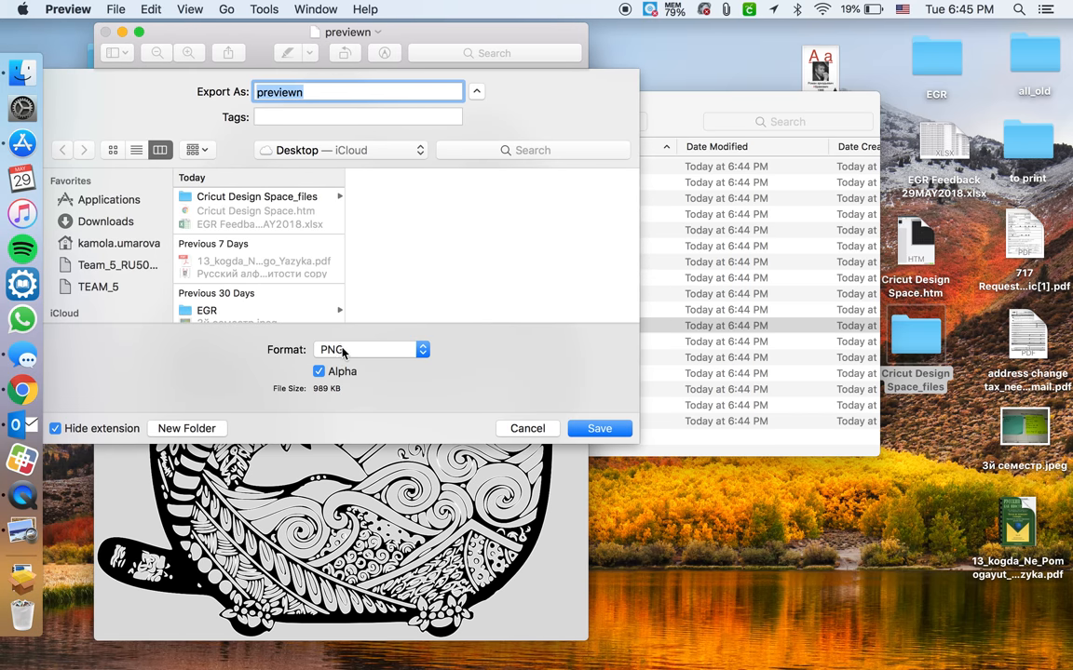
mouse_move(336, 354)
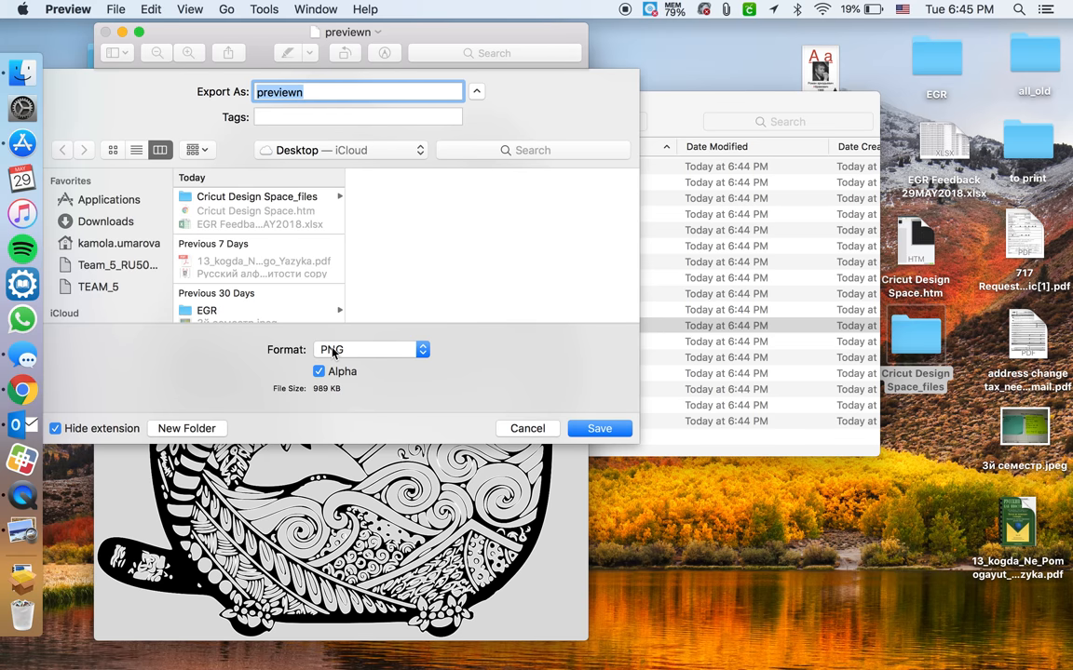
type("p")
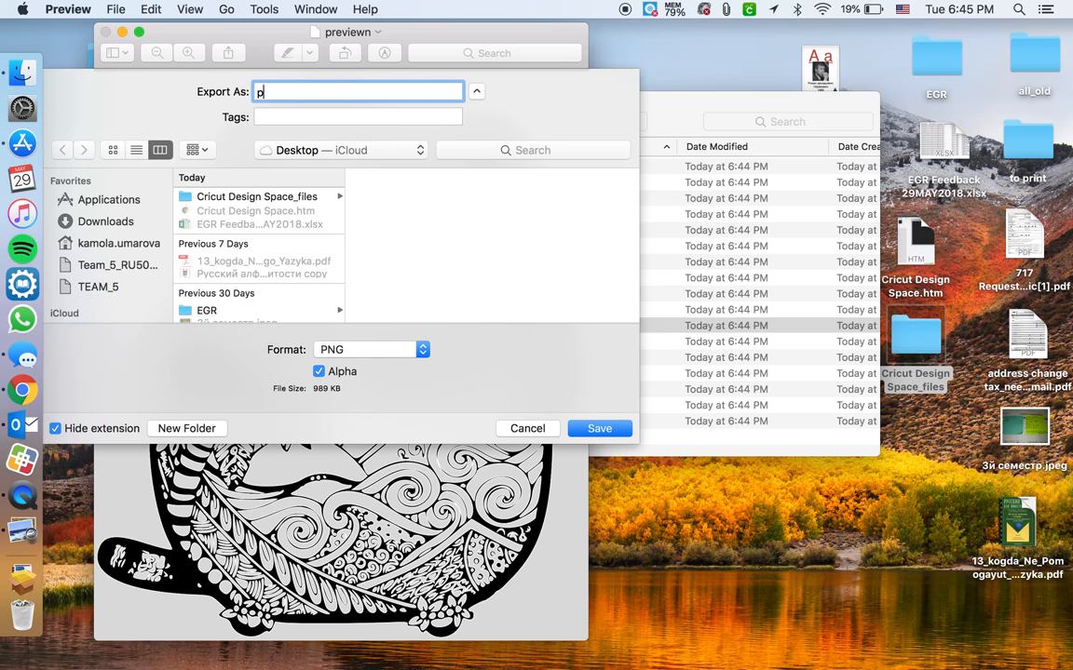
type("usheen")
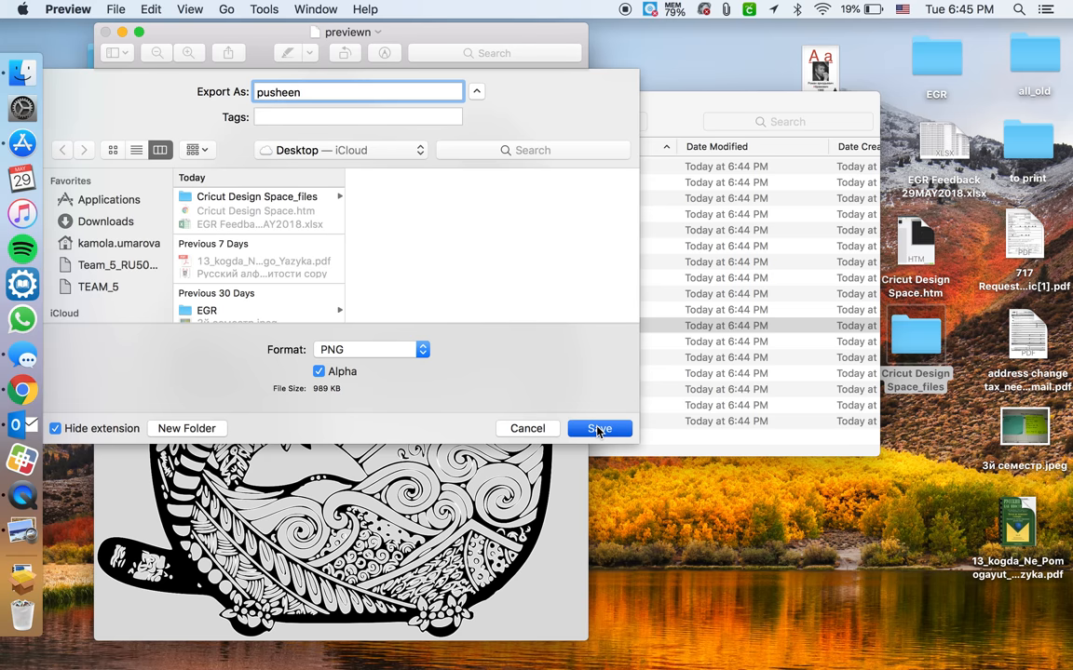
left_click(599, 429)
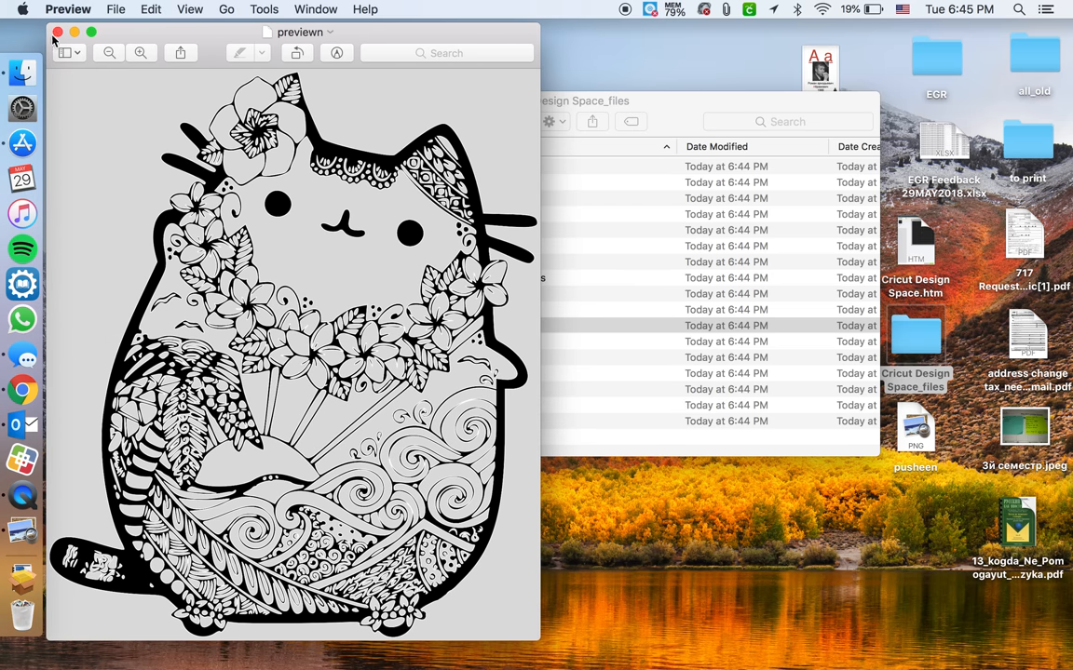
Check the exported pusheen PNG in Preview, then close everything back to the Desktop.
left_click(56, 31)
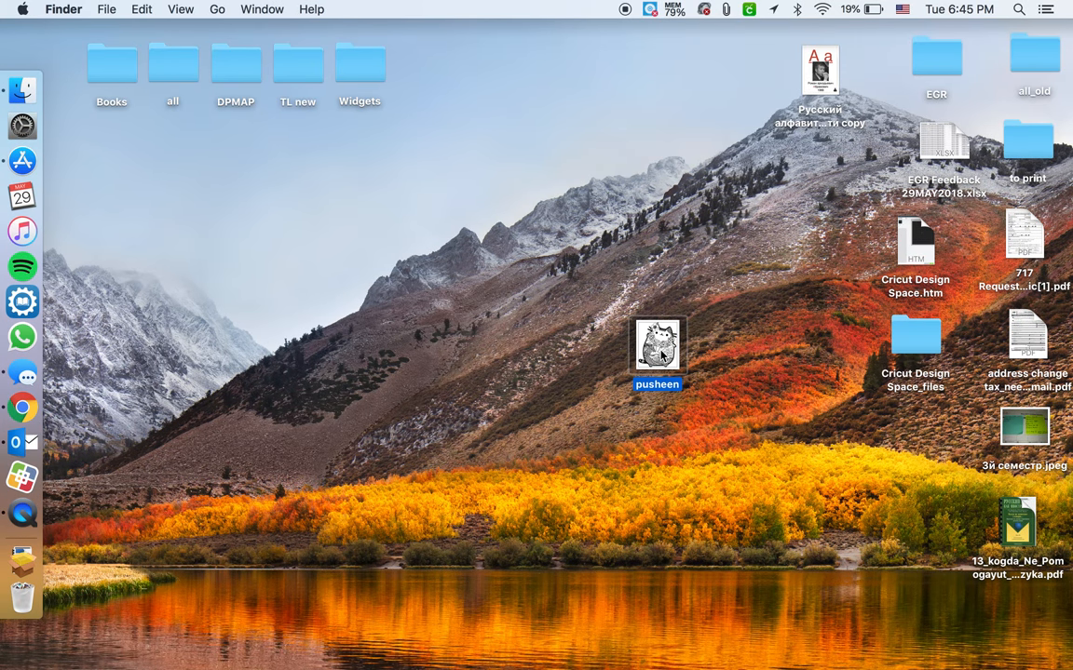
double_click(657, 344)
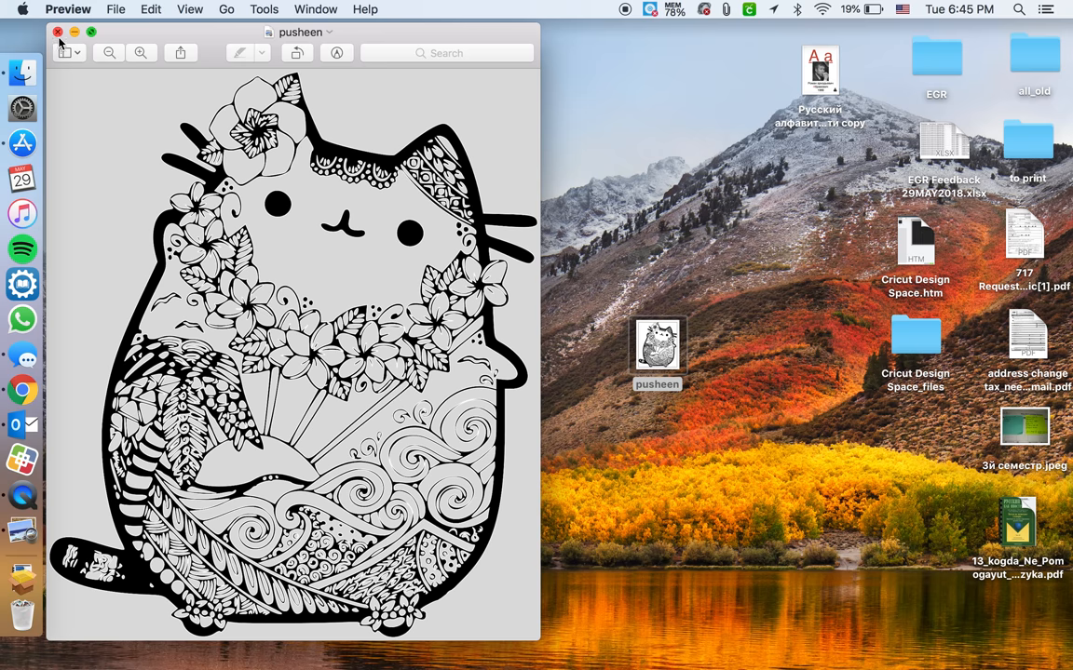
left_click(58, 32)
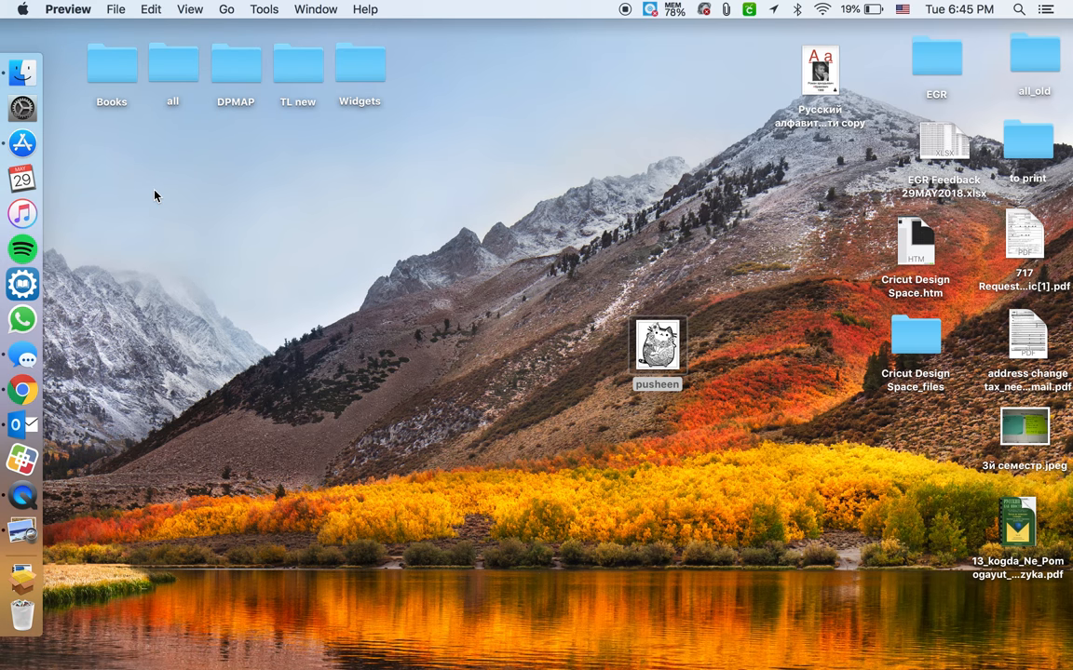